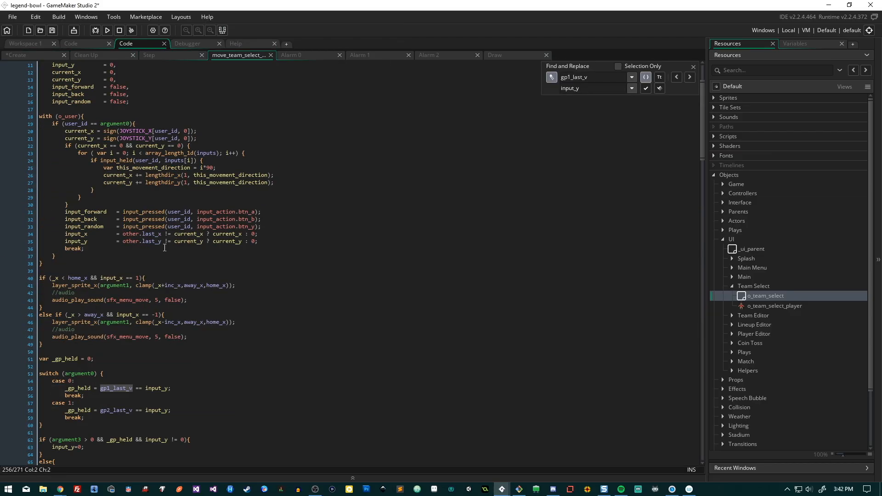
Switch from the move_team_select script to the init_inputs.gml script showing the joystick globals
click(108, 30)
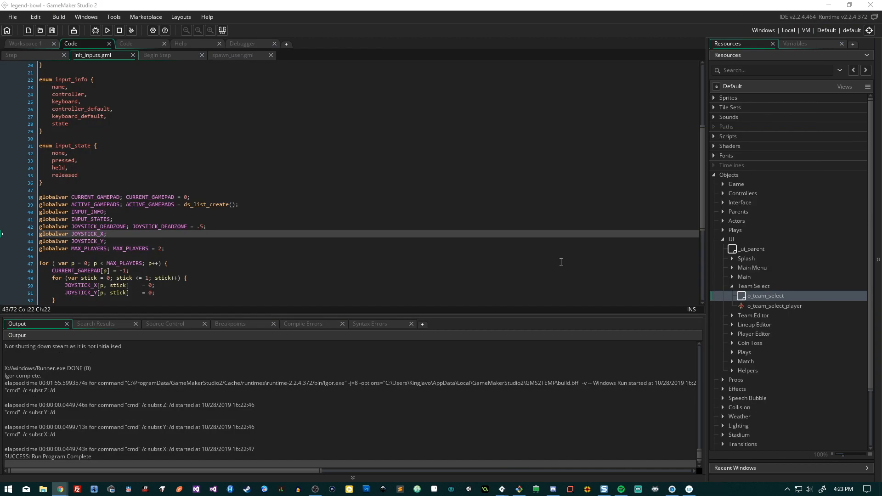
Leave the o_gameplay Step event for the move_team_select script at its away-team cycling and cooldown logic
click(107, 31)
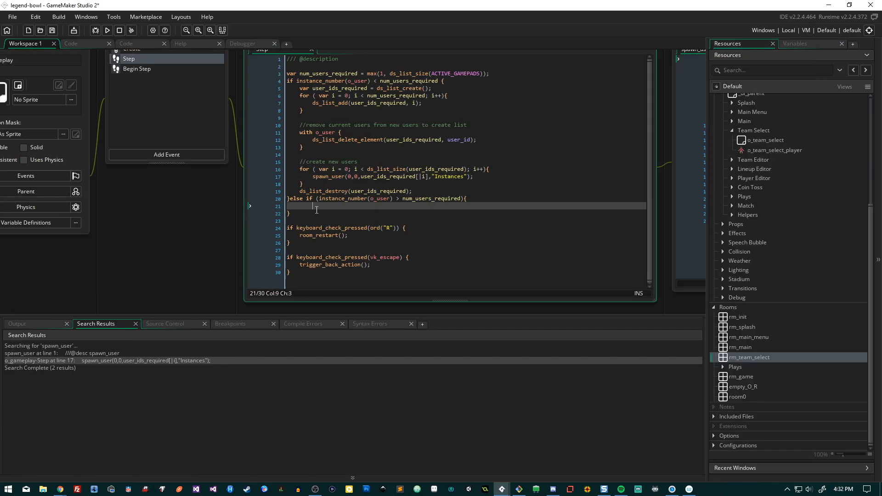
click(106, 29)
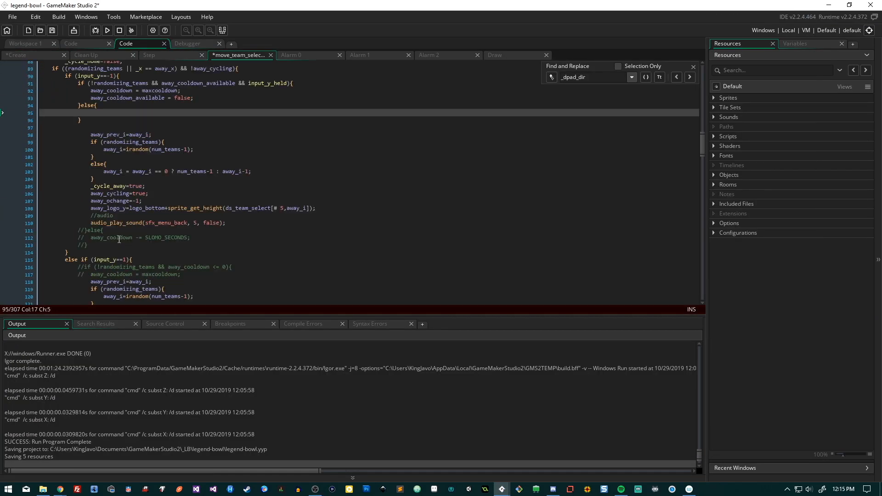
Run the game to the Exhibition Match team select with Buffalo Steel versus Dallas Sherrifs
click(107, 31)
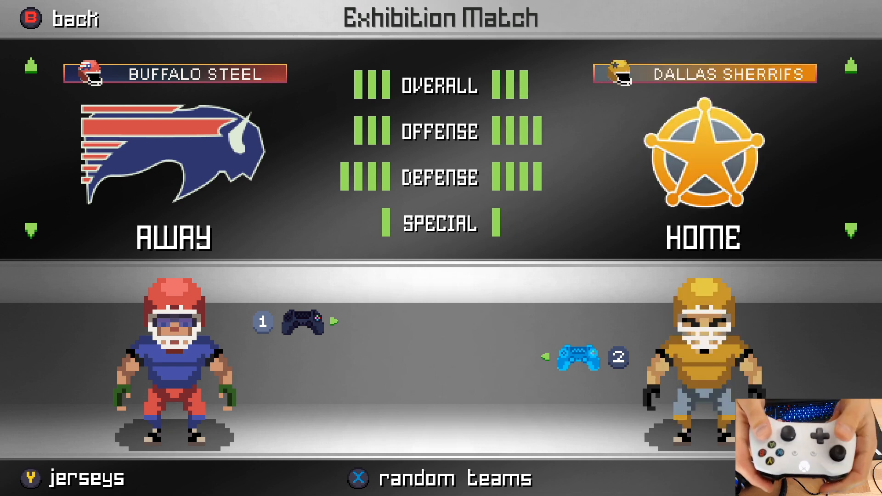
click(848, 72)
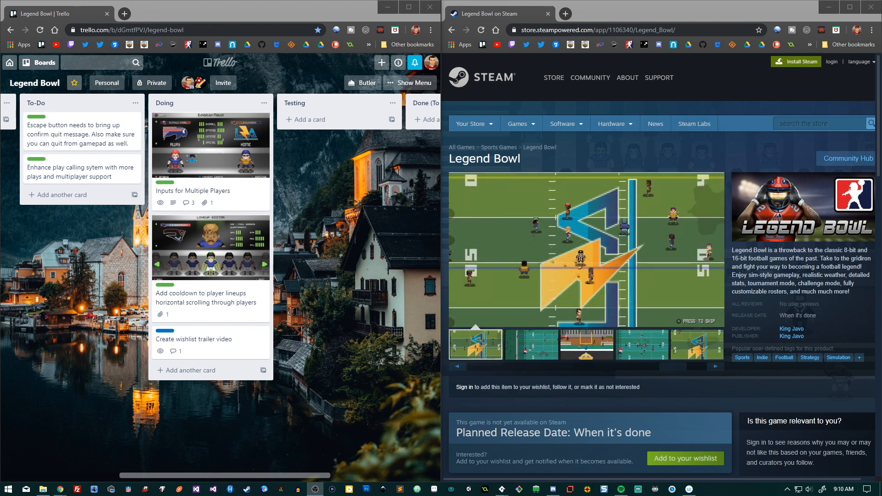
Cycle the Steam store page screenshots beside the Trello board's Doing cards
click(531, 345)
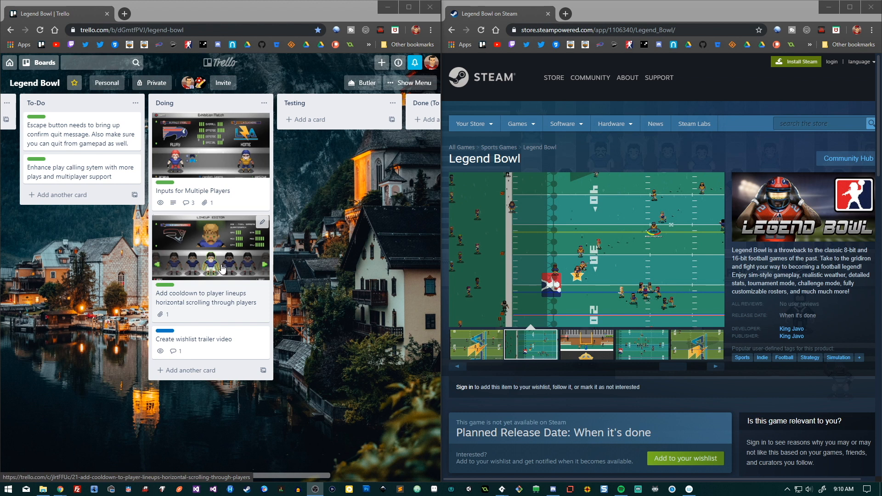
click(586, 343)
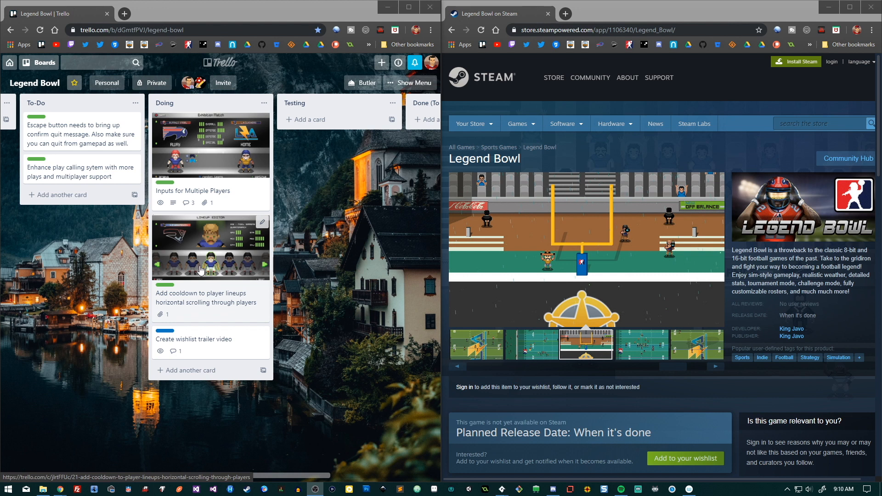
click(641, 344)
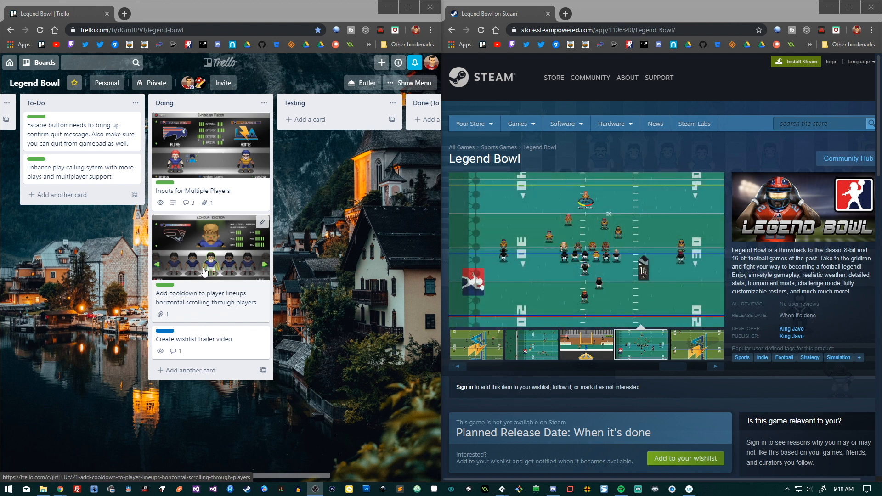
mouse_move(189, 274)
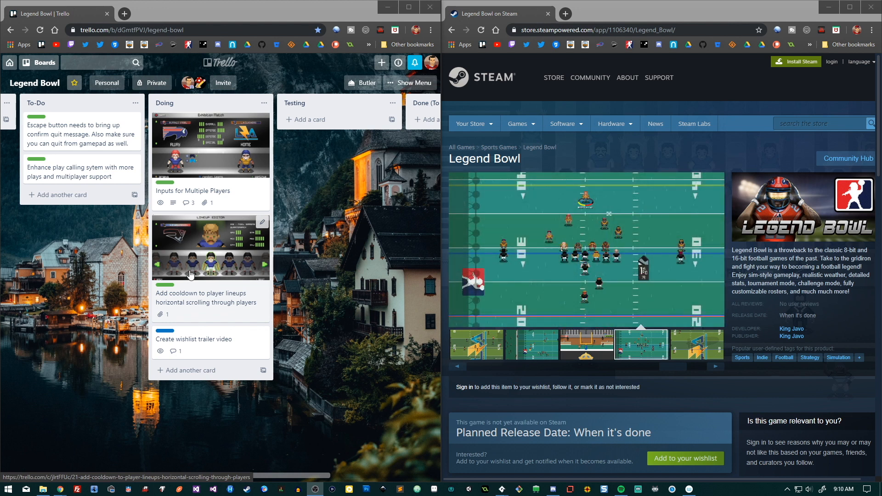
mouse_move(222, 270)
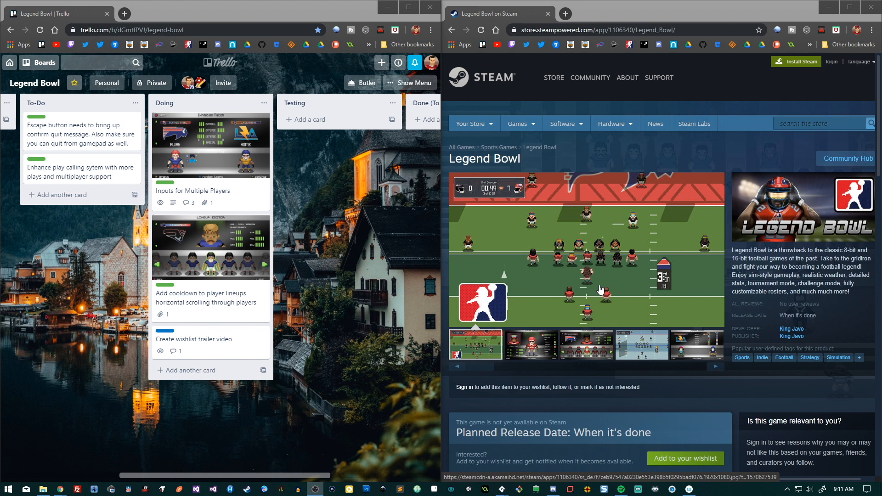
click(502, 488)
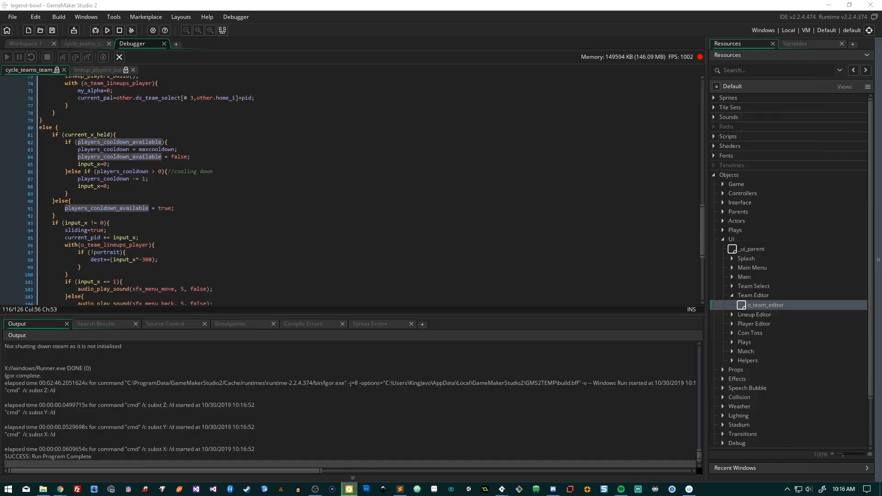
Start a Debugger run with the cycle_teams_team player cooldown code open
click(5, 57)
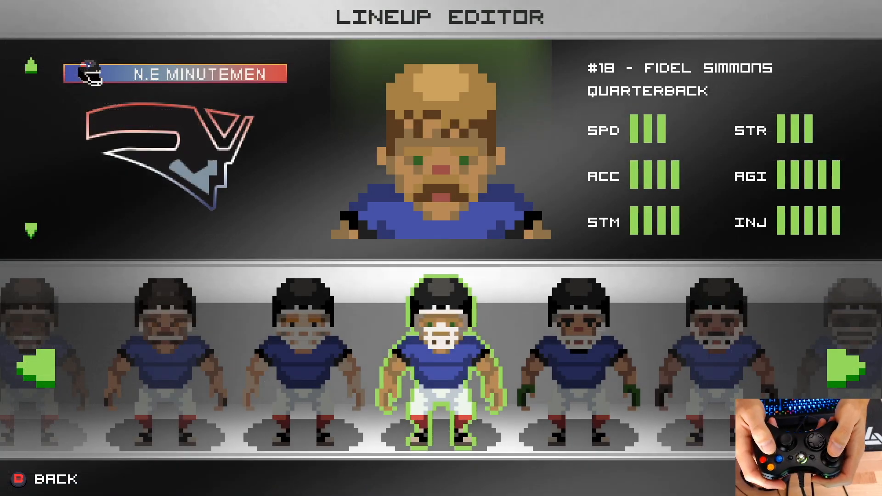
Open the Player Editor for N.E Minutemen defensive tackle Vance Branch from the Lineup Editor
click(843, 371)
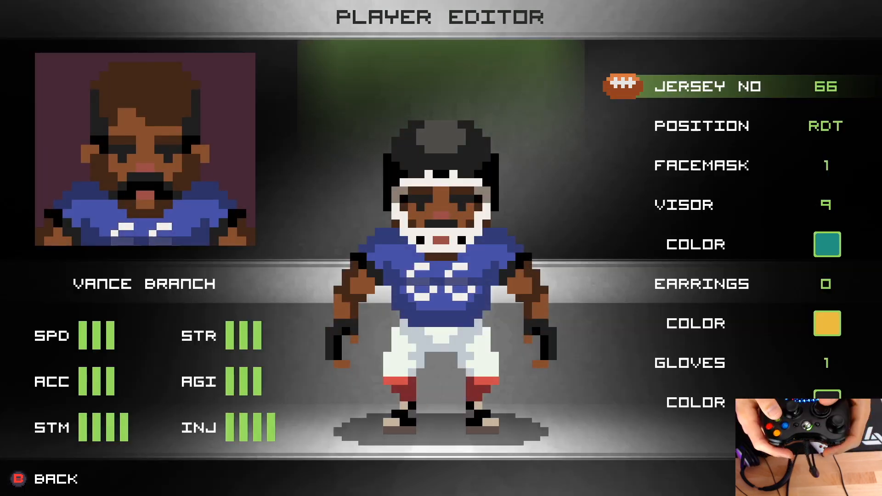
Inspect the audio_play_sound calls for input_x in o_menu Step, then return to the L.A Clashers Team Editor
key(down)
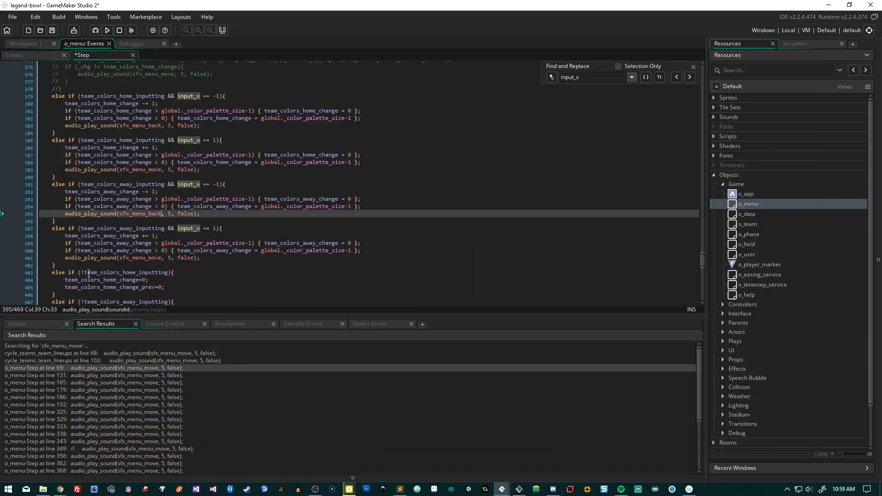
click(106, 29)
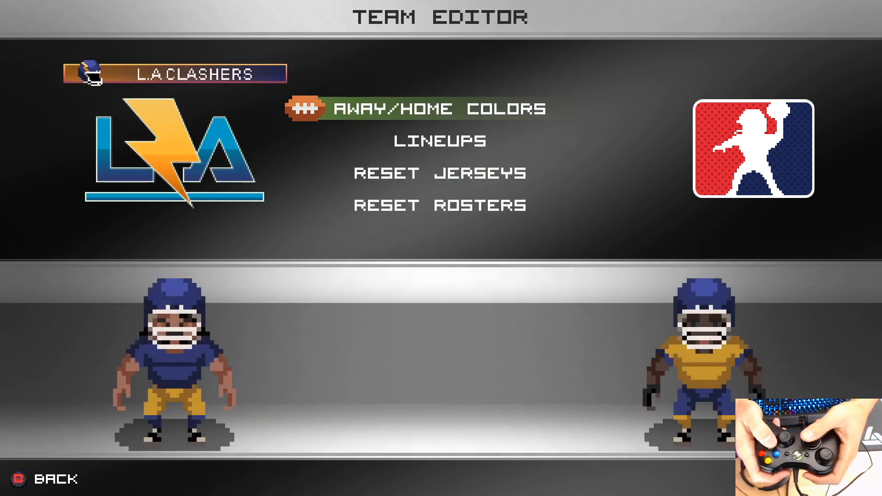
Edit the L.A Clashers quarterback and cycle his jersey number through 2 back to 6
click(439, 142)
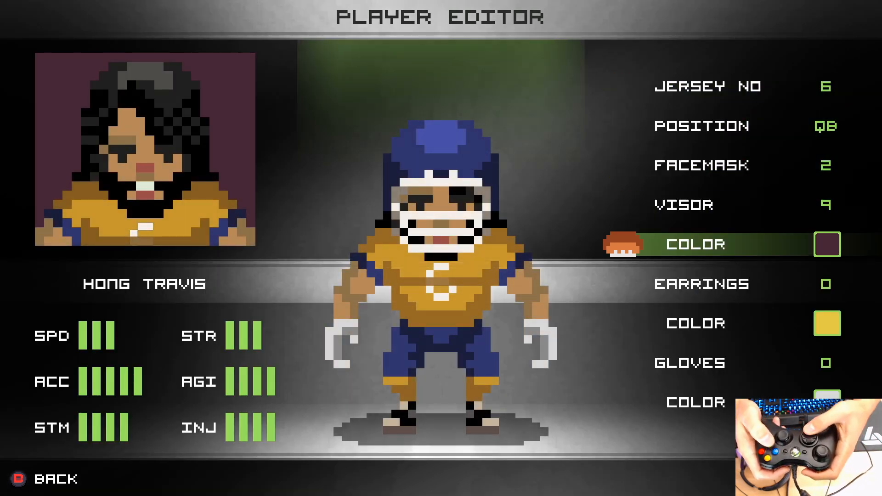
key(up)
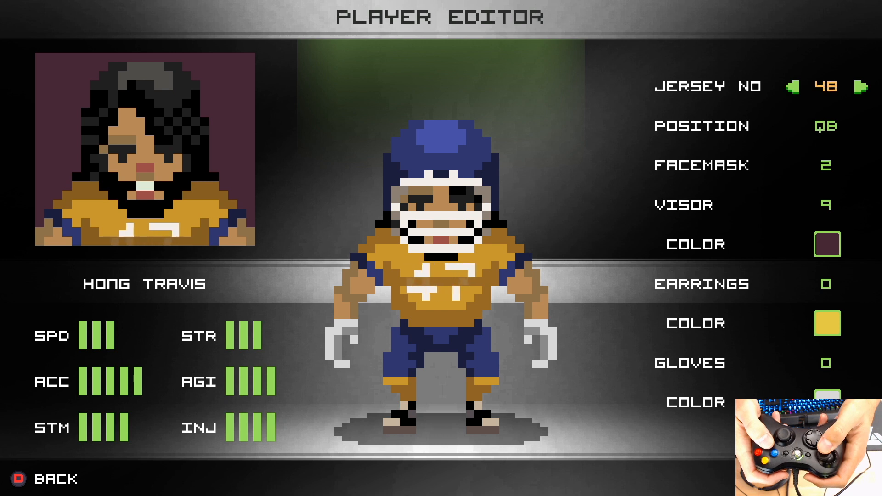
click(792, 86)
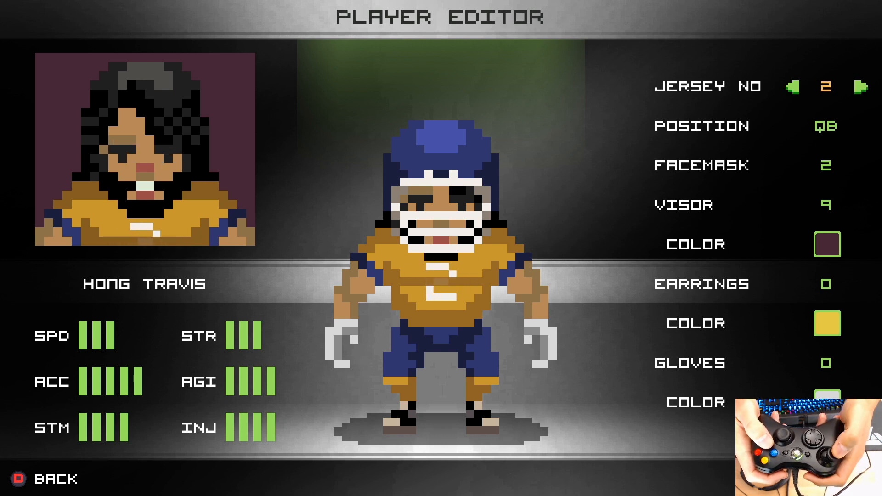
click(860, 85)
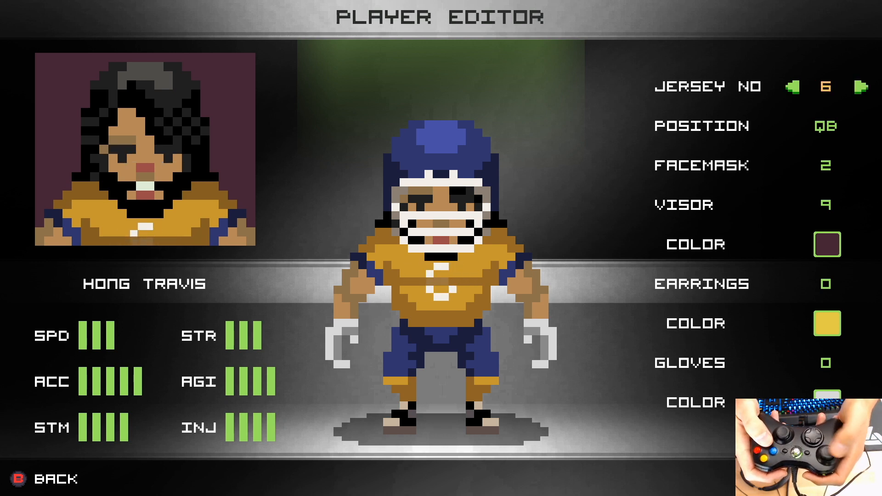
click(860, 86)
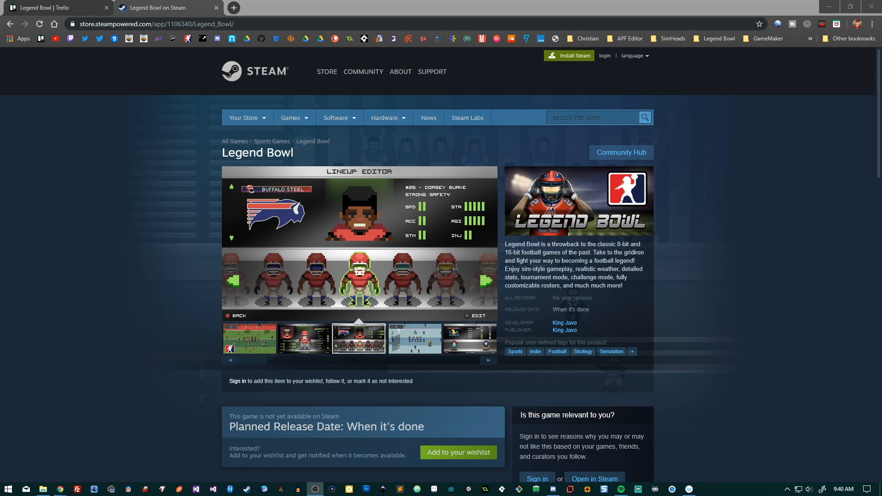
Step through the snowy, dirt-field and teal-field match screenshots in the Steam gallery
click(413, 338)
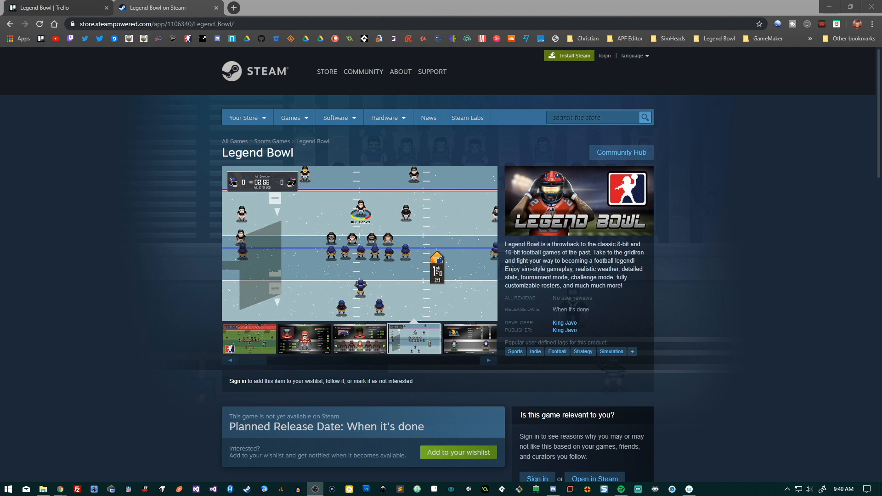
click(469, 338)
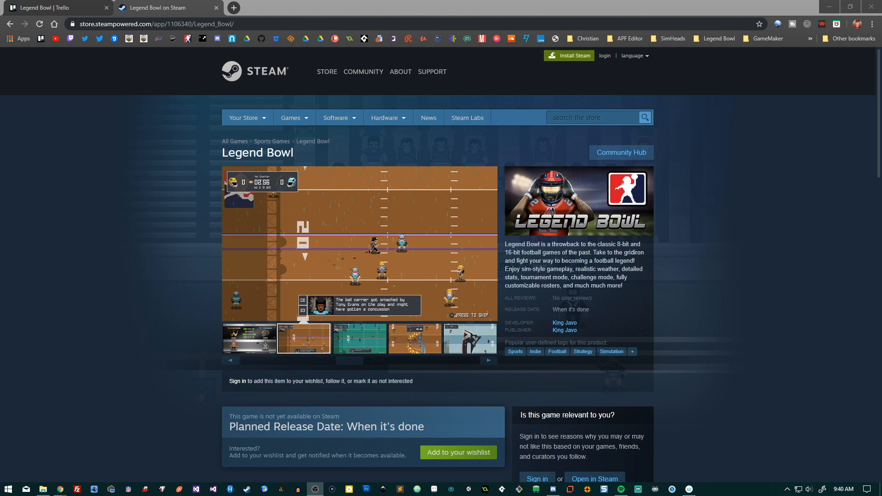
click(359, 338)
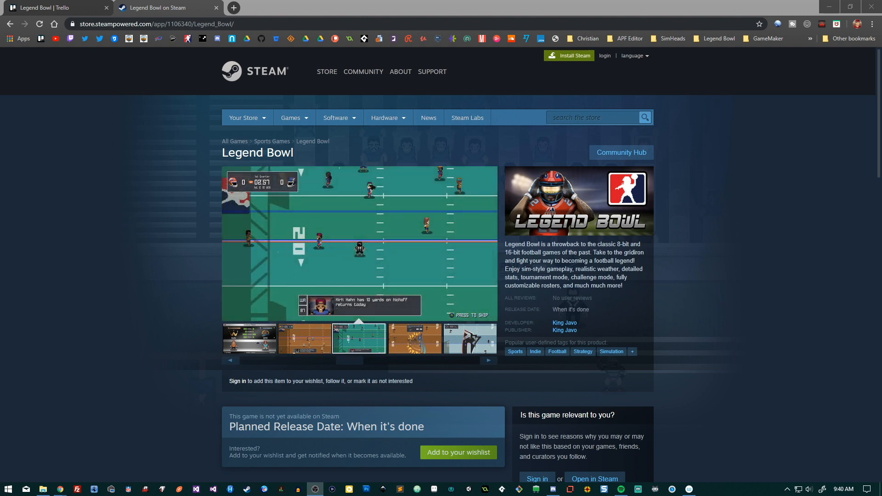